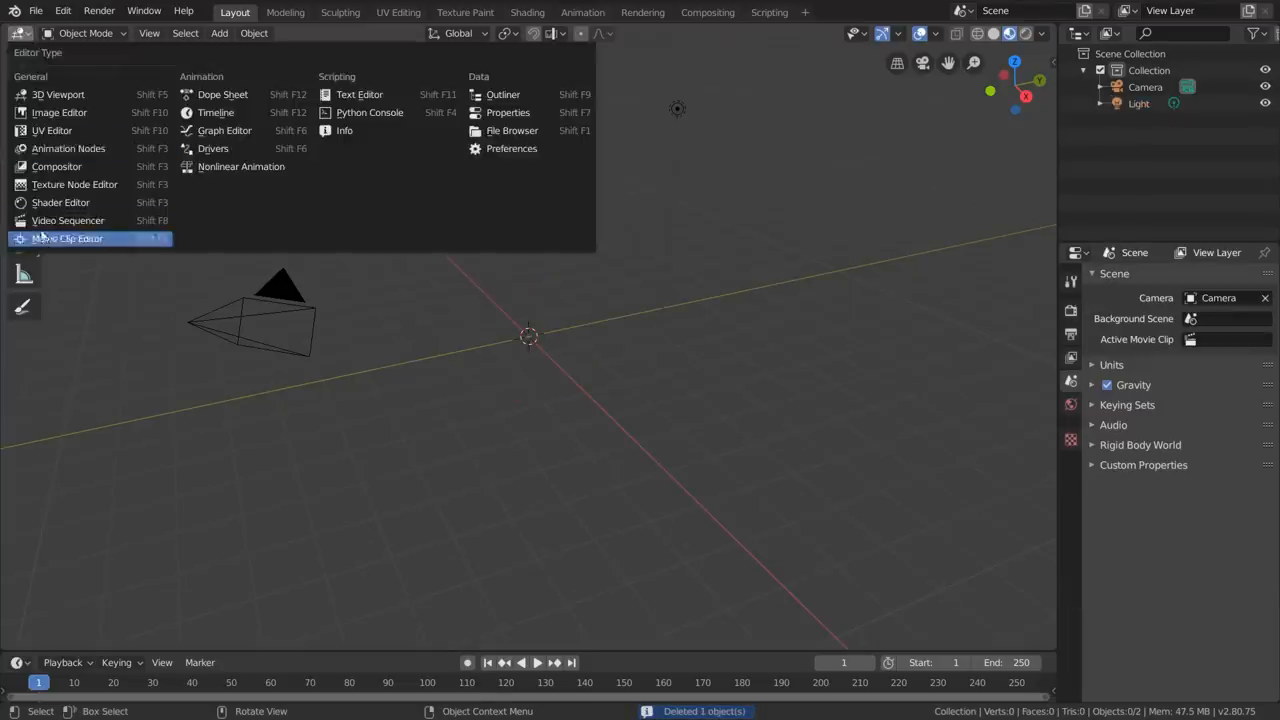
Load the 134-frame monitor sequence in the Movie Clip Editor and track the four corner markers forward
left_click(67, 238)
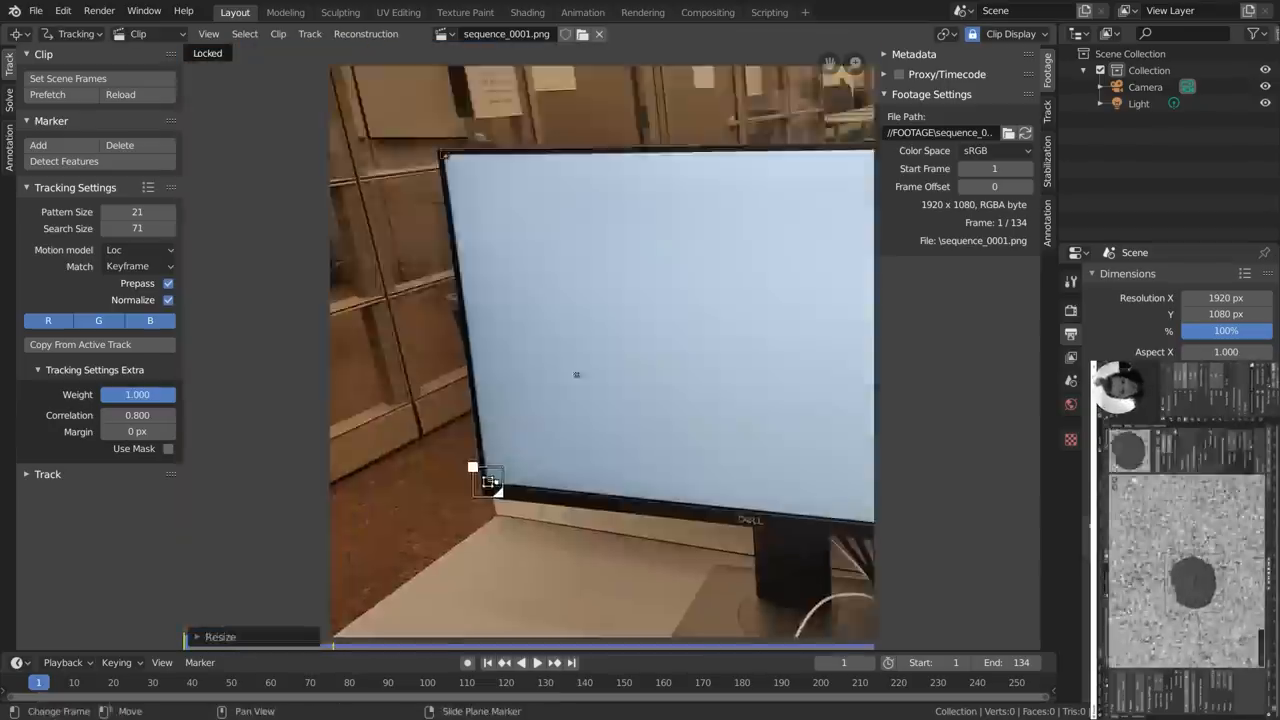
left_click(571, 662)
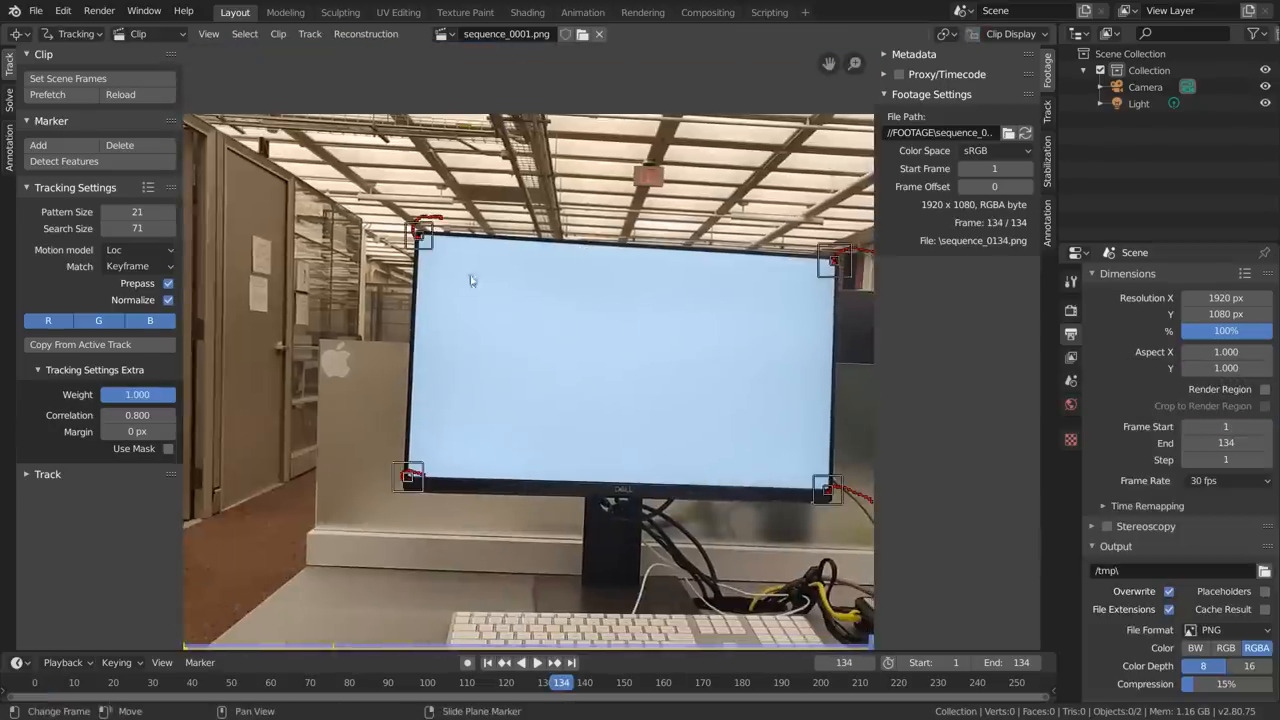
Build a plane track from the four corner tracks, play it back to verify, and return to frame 1
left_click(69, 78)
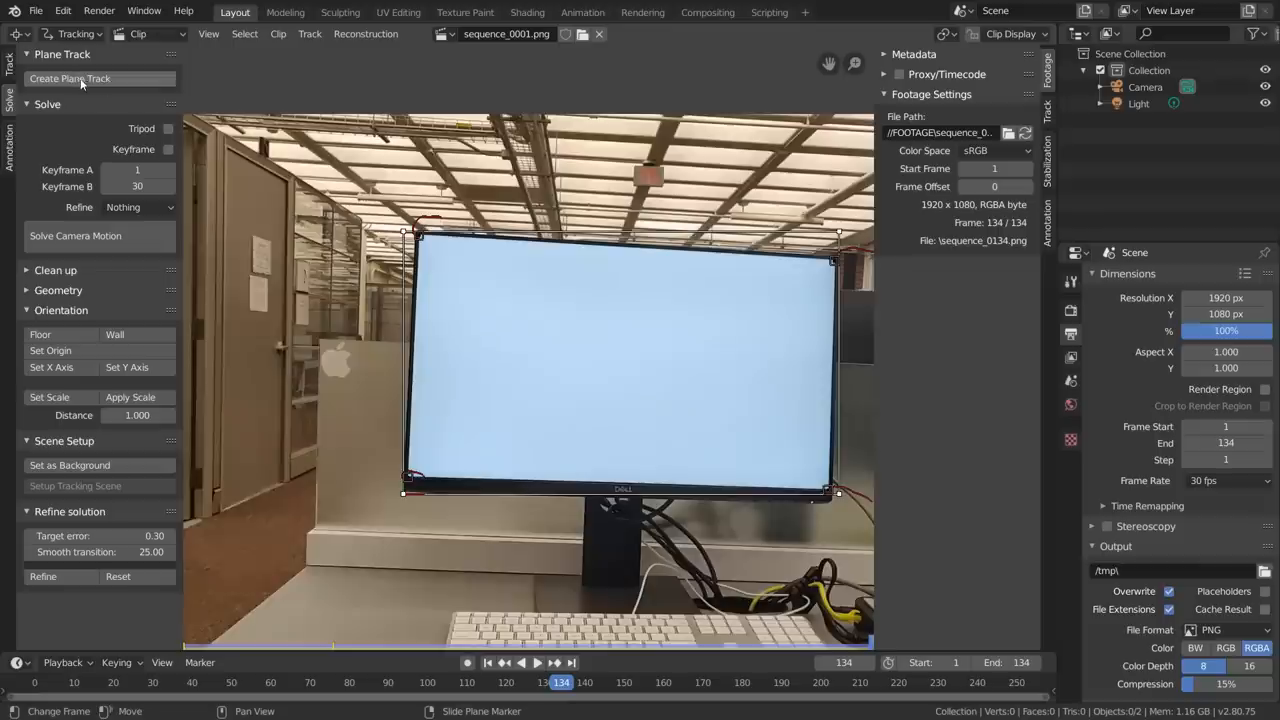
left_click(521, 662)
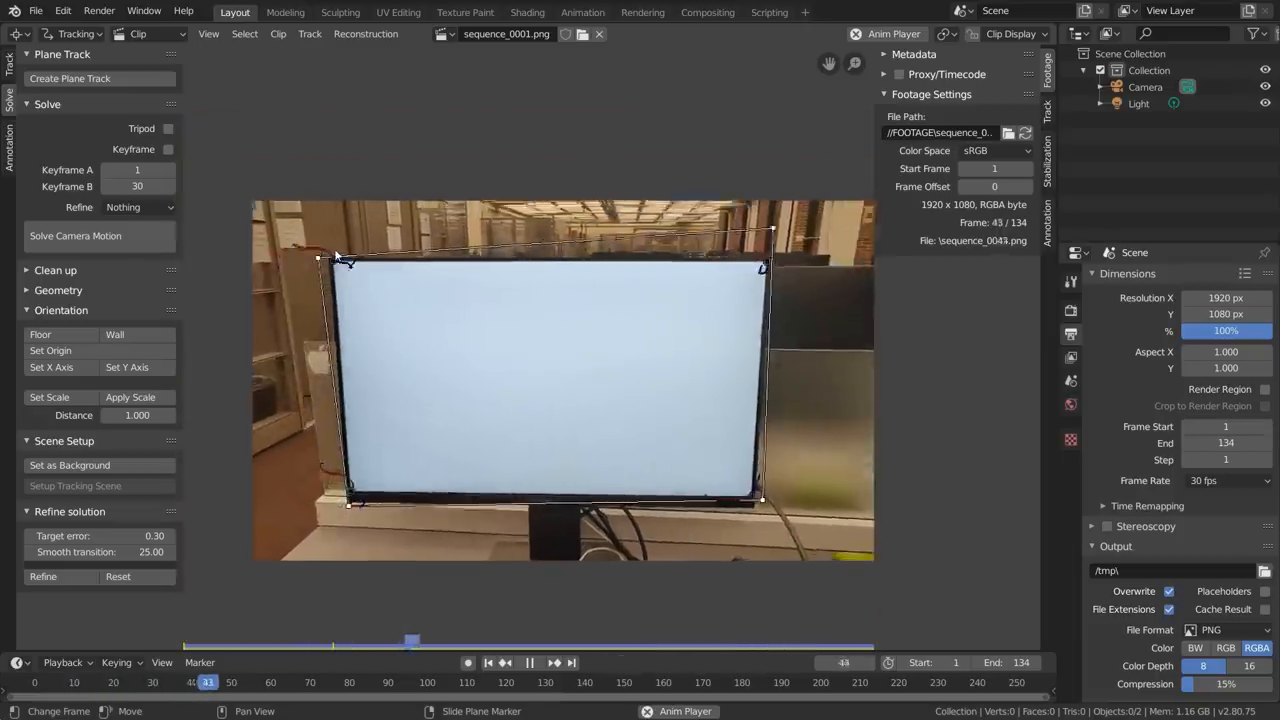
left_click(488, 662)
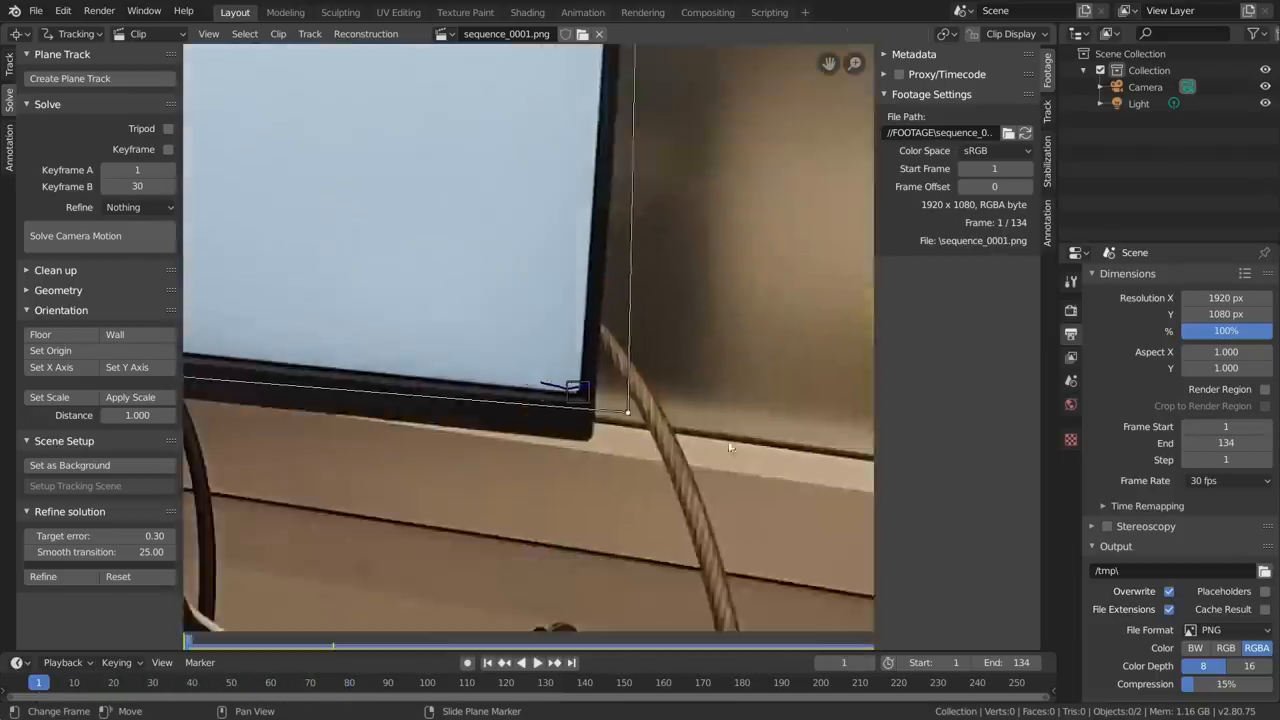
left_click(1047, 107)
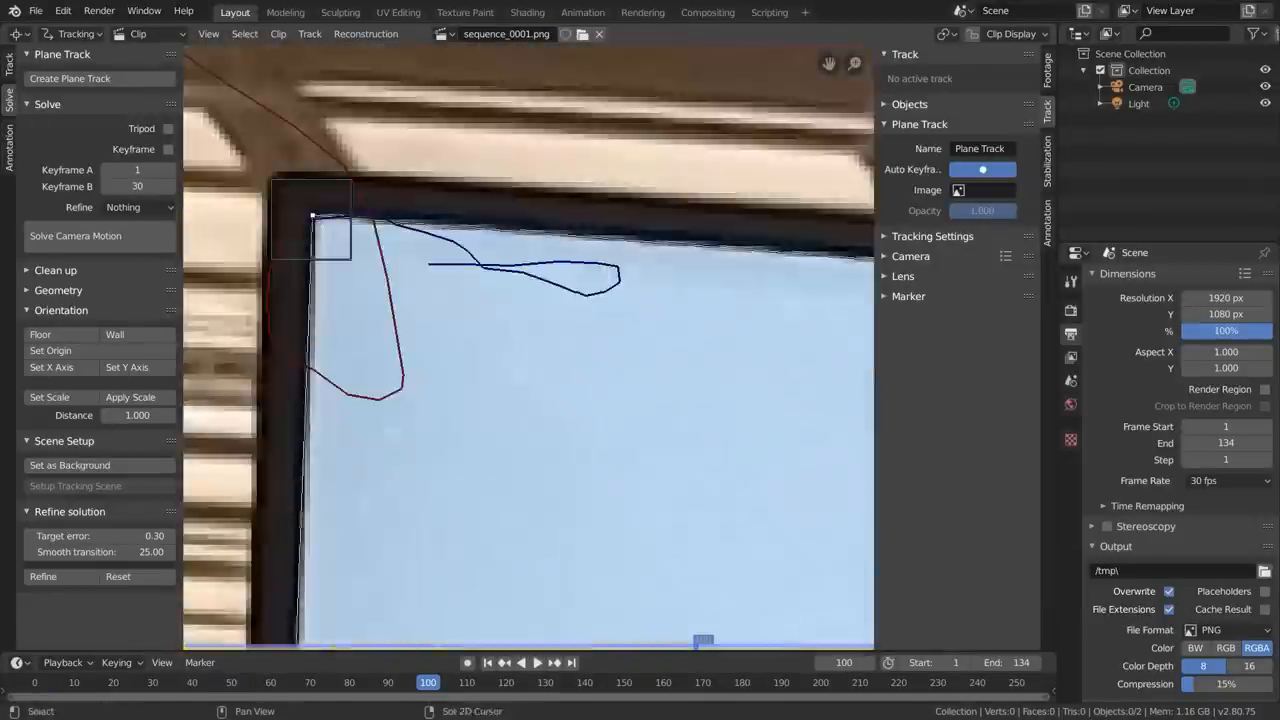
Begin renaming the monitor plane track, entering 'Subscri' in its Name field
left_click(562, 682)
type("Subscri")
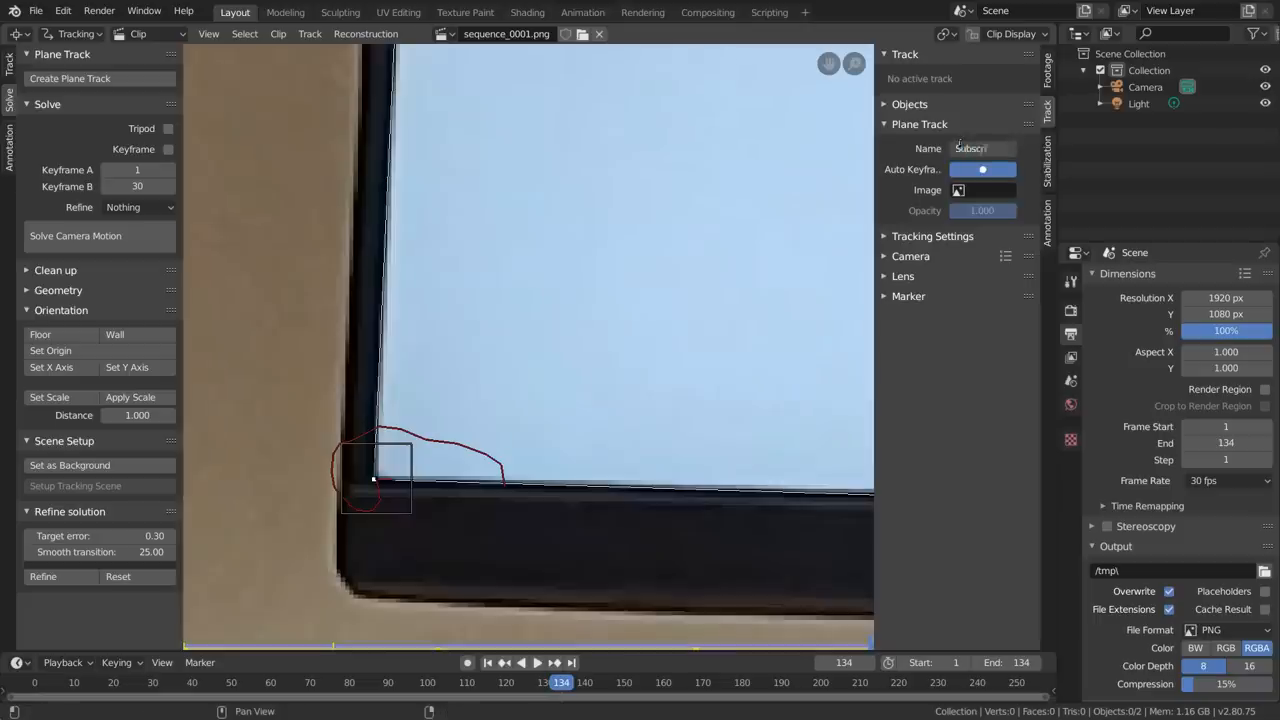
Set Plane Track Deform motion blur to 20 samples, render with F12, and layer the keyed hand via Alpha Over
left_click(708, 11)
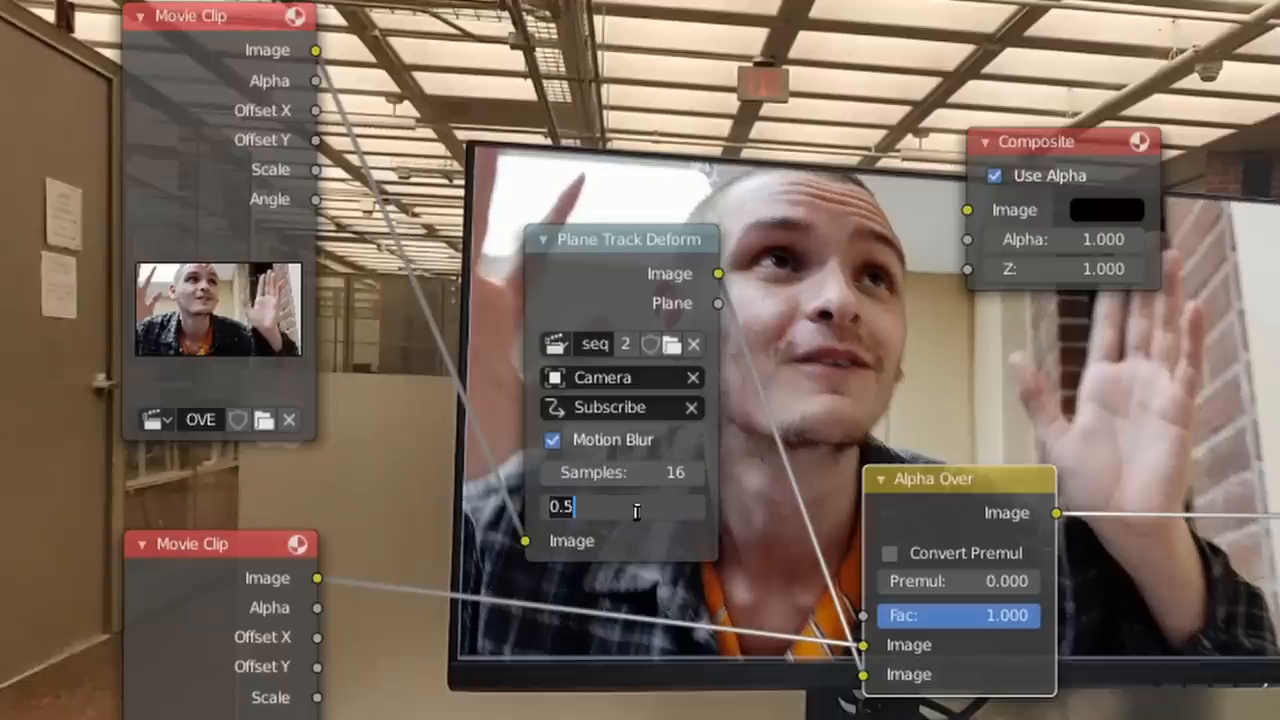
type("20")
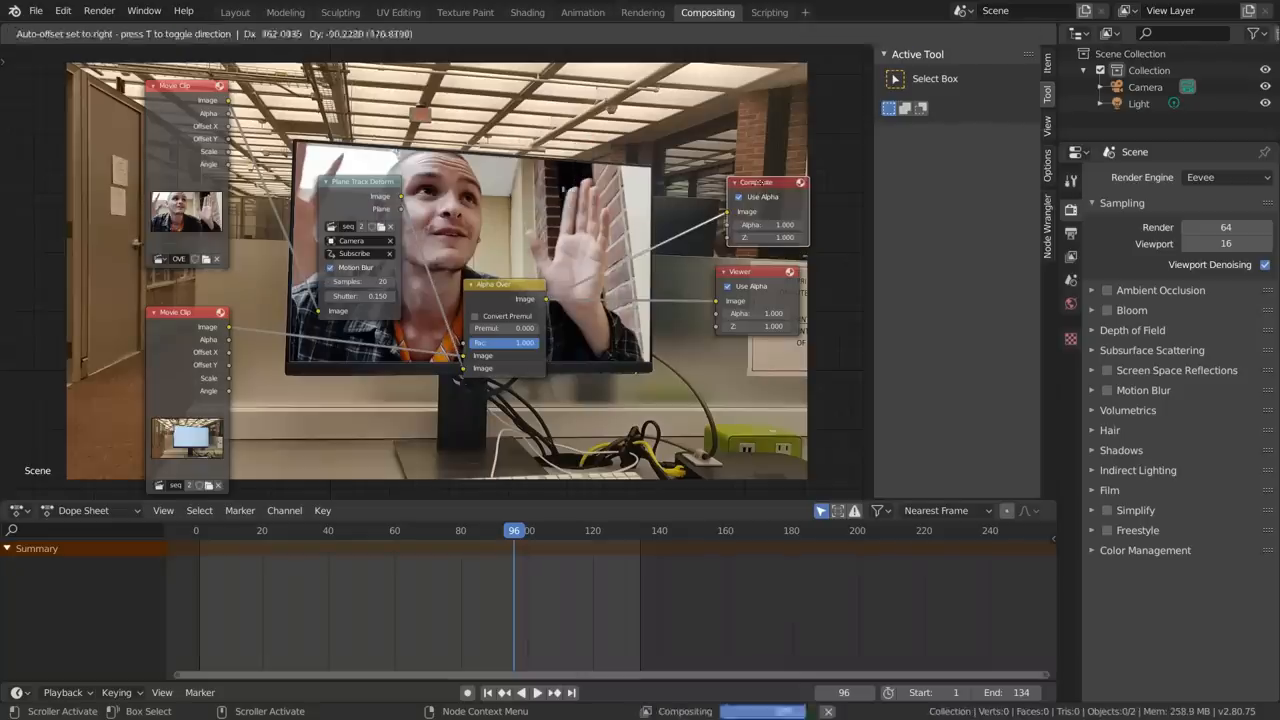
key("F12")
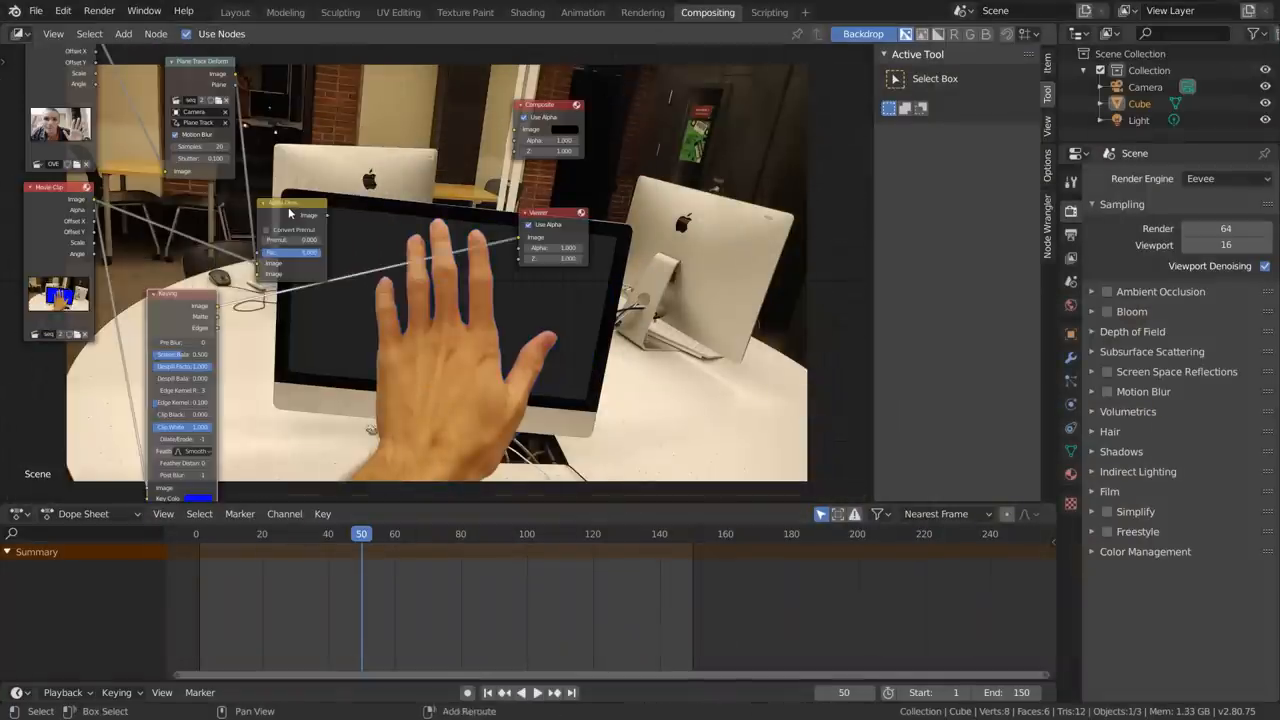
left_click(457, 533)
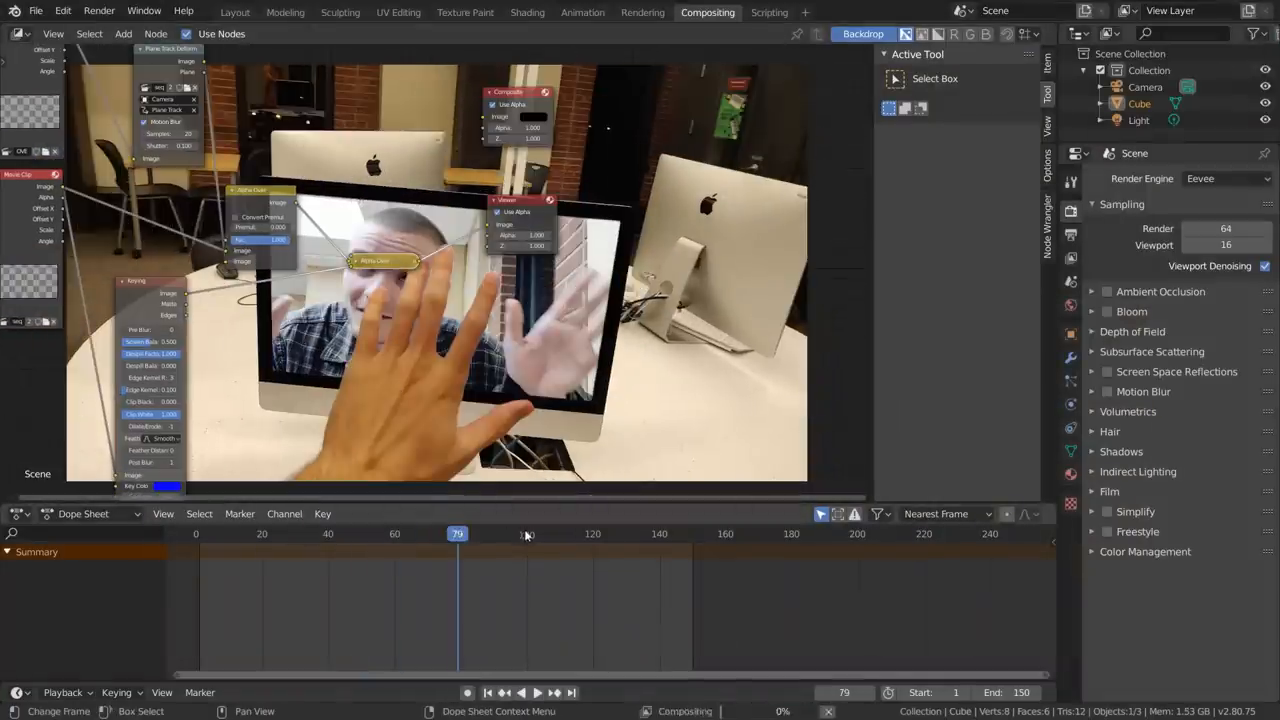